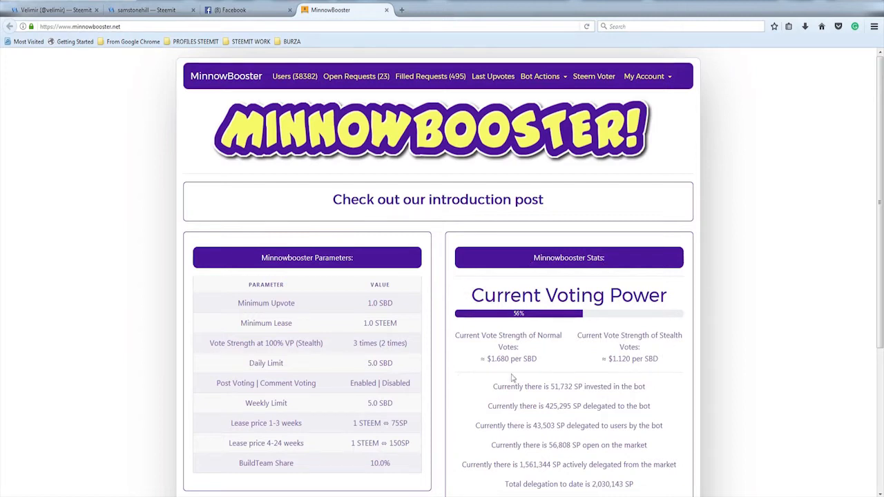
{"action": "double_click", "coordinate": [568, 295]}
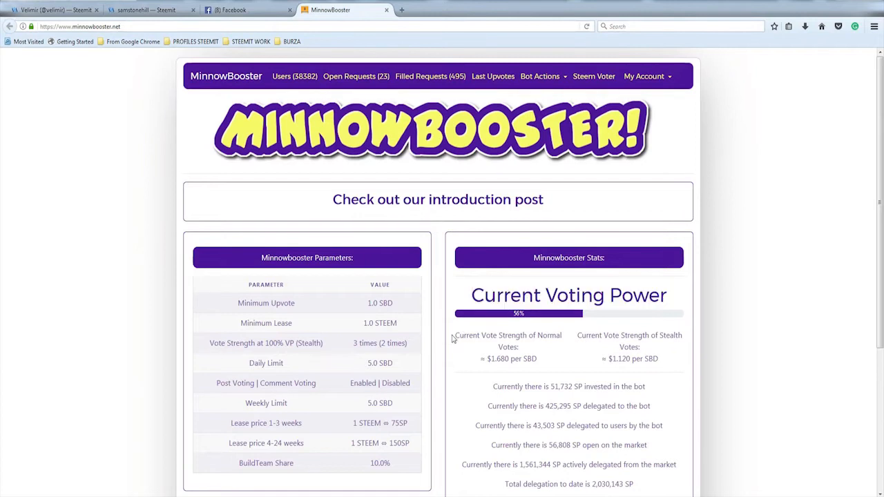
{"action": "left_click_drag", "start_coordinate": [455, 335], "coordinate": [659, 358]}
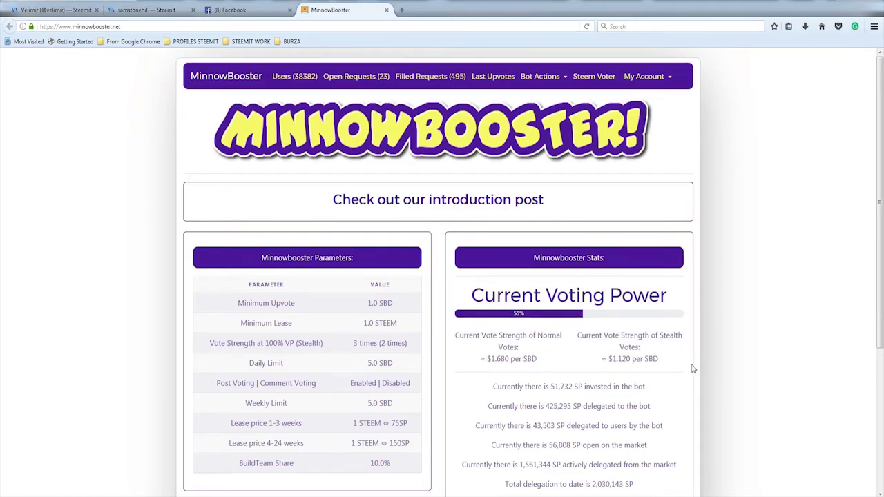
{"action": "left_click", "coordinate": [145, 10]}
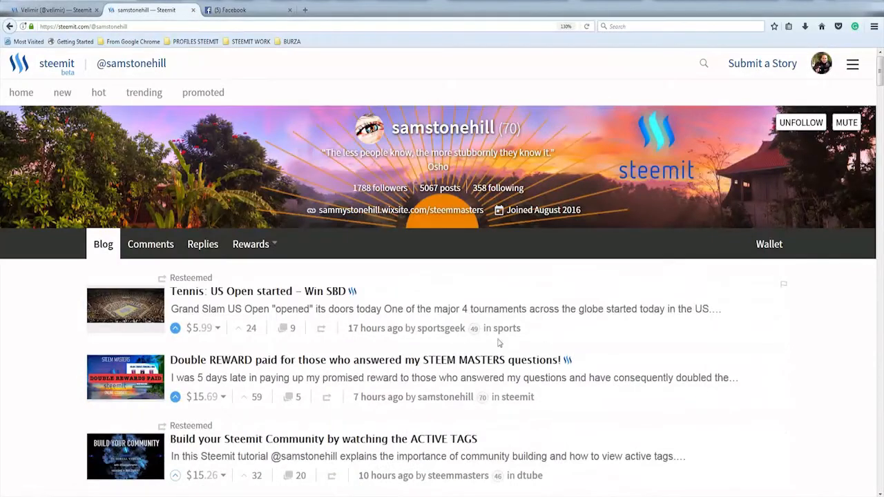
{"action": "mouse_move", "coordinate": [399, 359]}
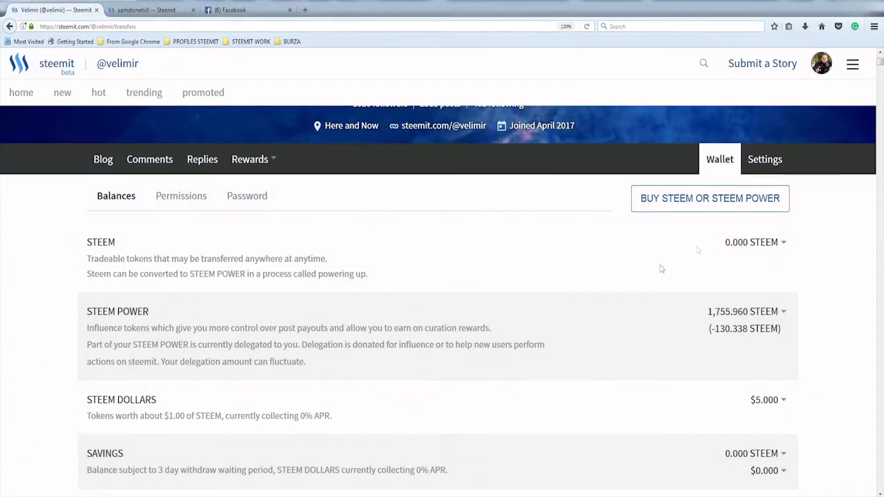
- Transfer 1 Steem Dollar to minnowbooster with a public memo, then submit
{"action": "left_click", "coordinate": [783, 259]}
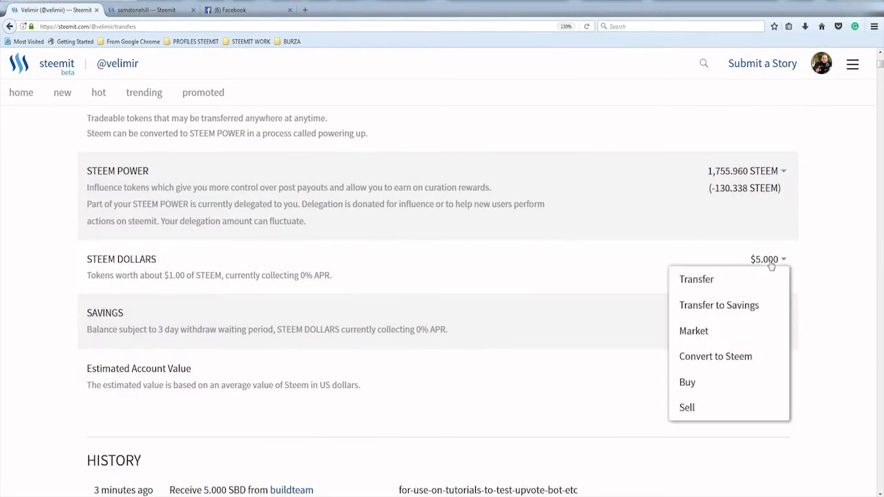
{"action": "left_click", "coordinate": [696, 279]}
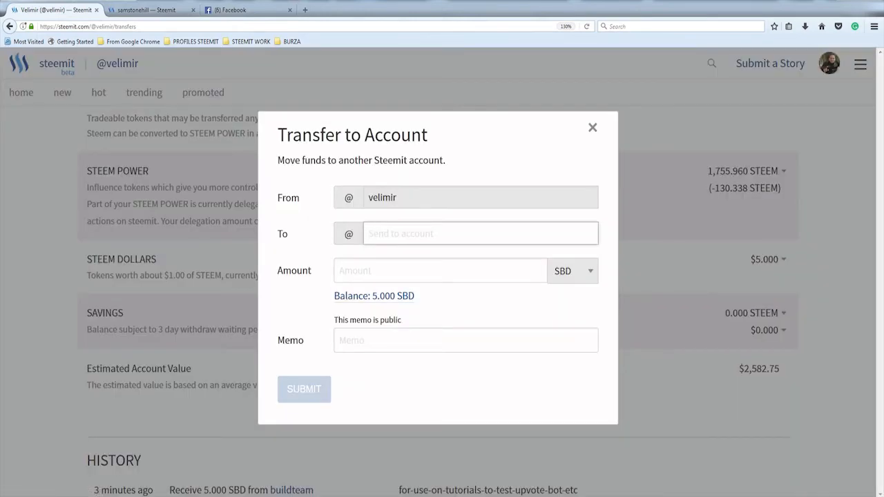
{"action": "type", "text": "minn"}
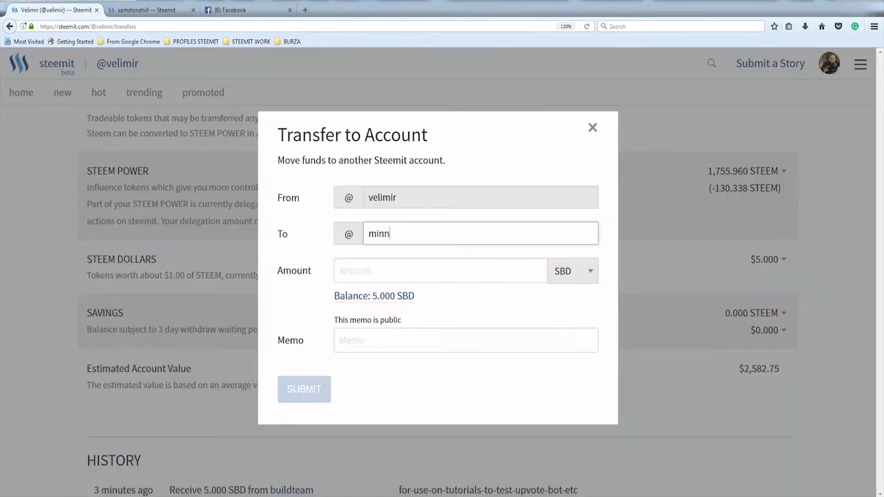
{"action": "type", "text": "owbooster"}
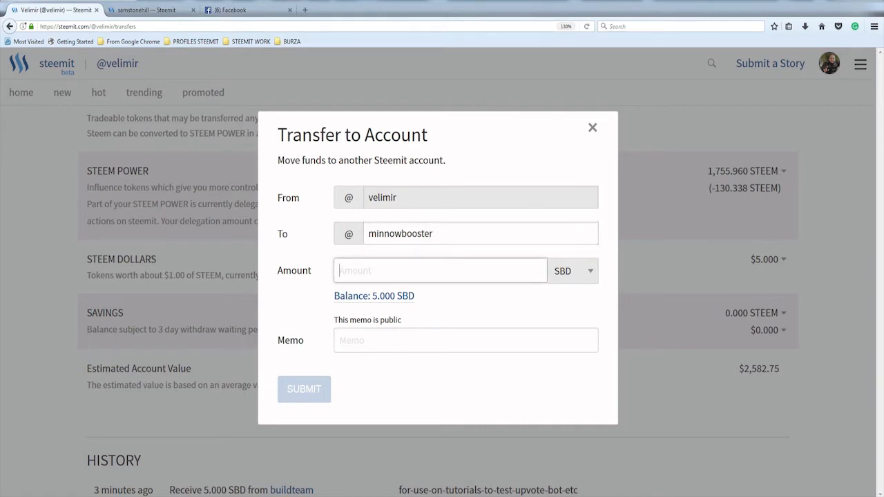
{"action": "type", "text": "1"}
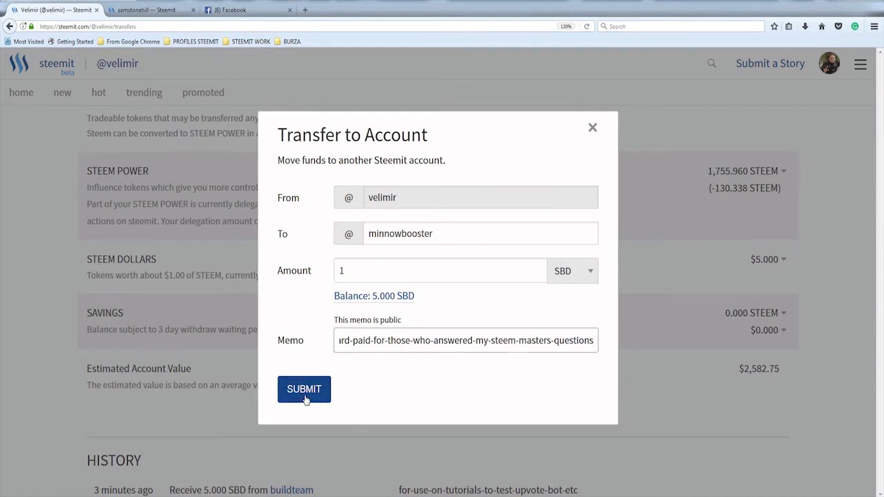
{"action": "left_click", "coordinate": [304, 389]}
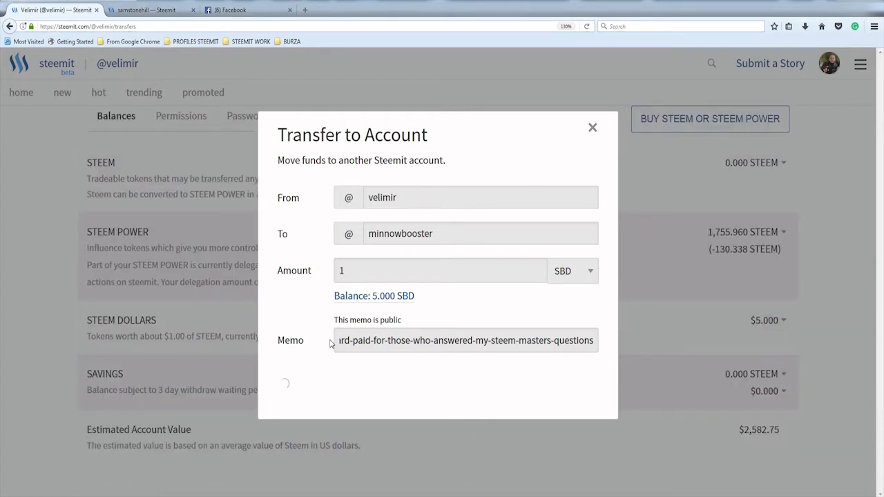
{"action": "left_click", "coordinate": [592, 127]}
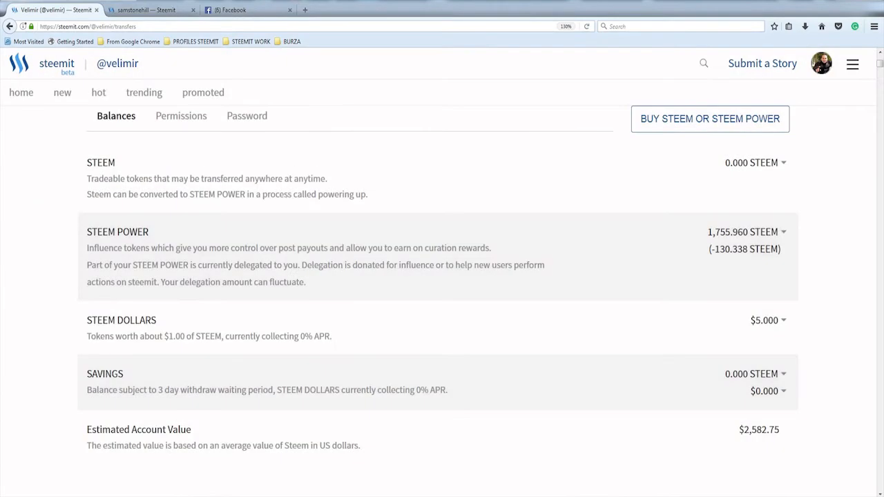
- Open the Double REWARD post and set minnowbooster's comment upvote slider to 100%
{"action": "left_click", "coordinate": [147, 9]}
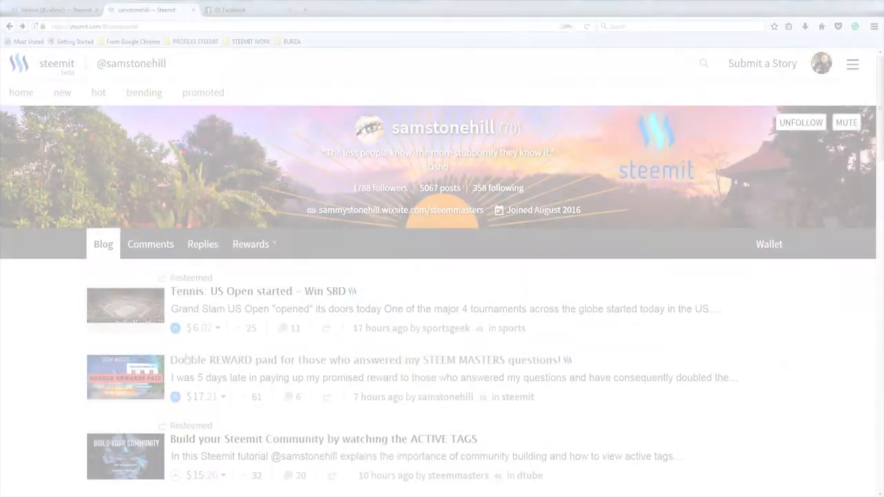
{"action": "left_click", "coordinate": [370, 360]}
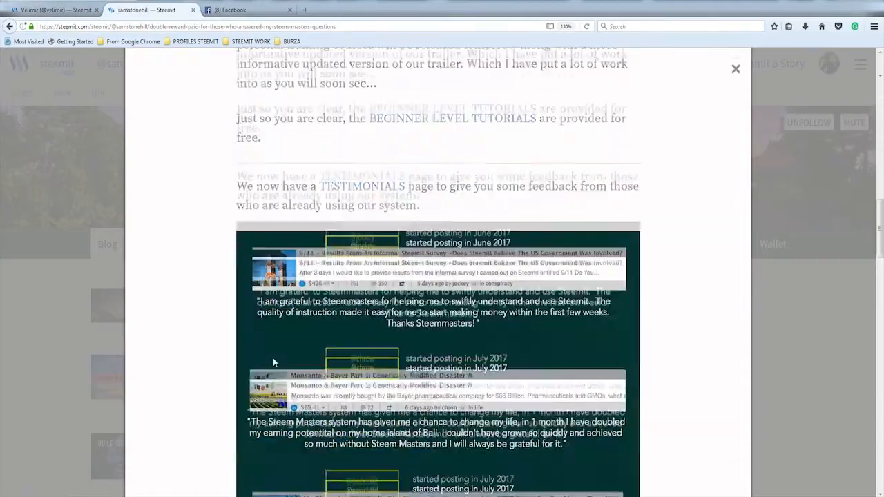
{"action": "scroll", "scroll_direction": "down", "scroll_amount": 3}
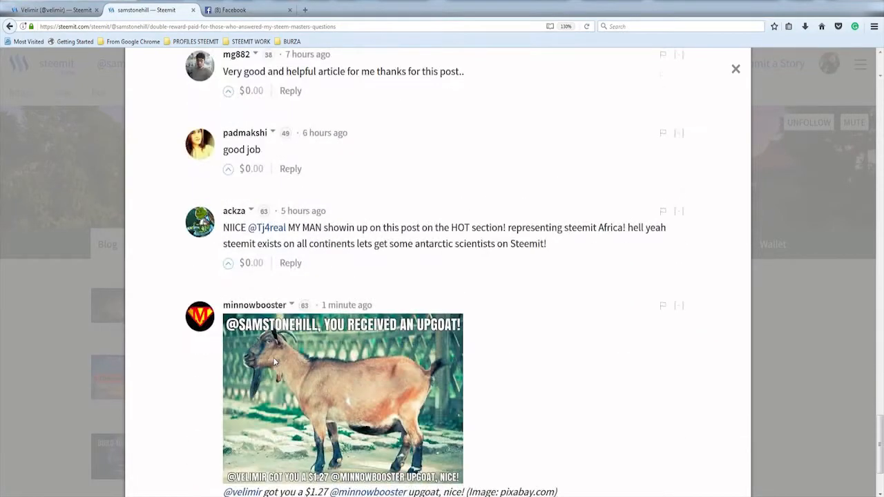
{"action": "scroll", "scroll_direction": "down", "scroll_amount": 3}
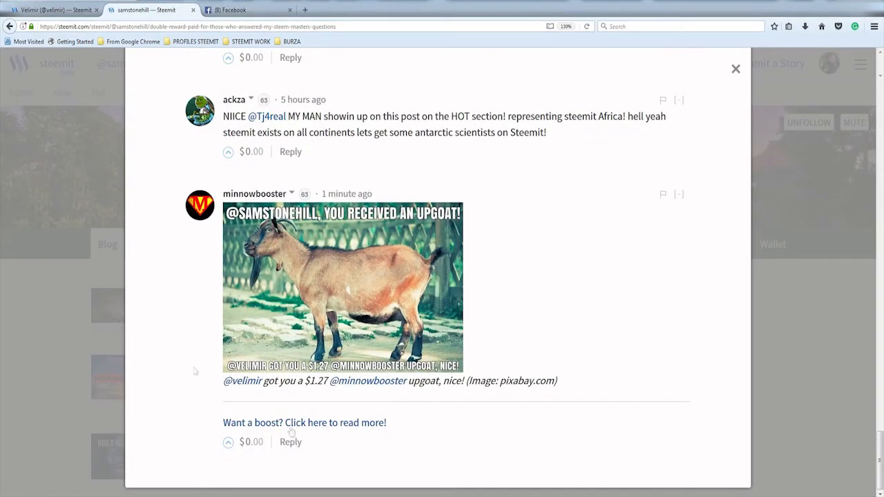
{"action": "mouse_move", "coordinate": [487, 402]}
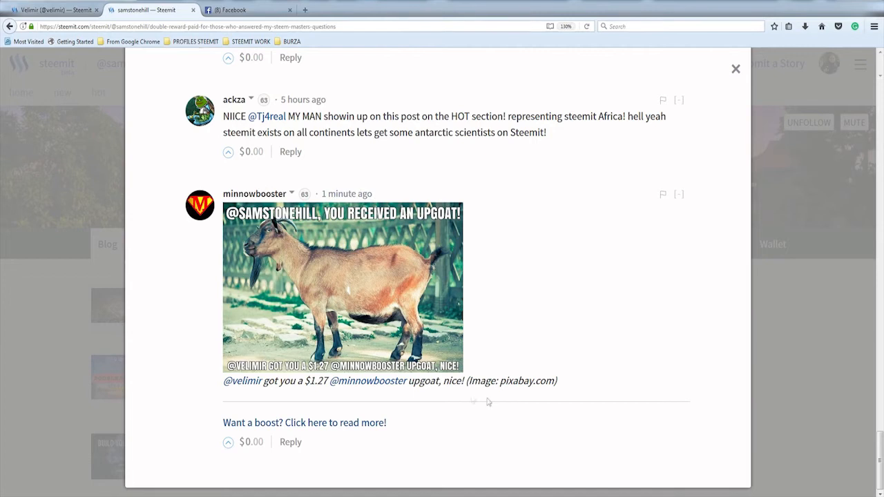
{"action": "mouse_move", "coordinate": [359, 420]}
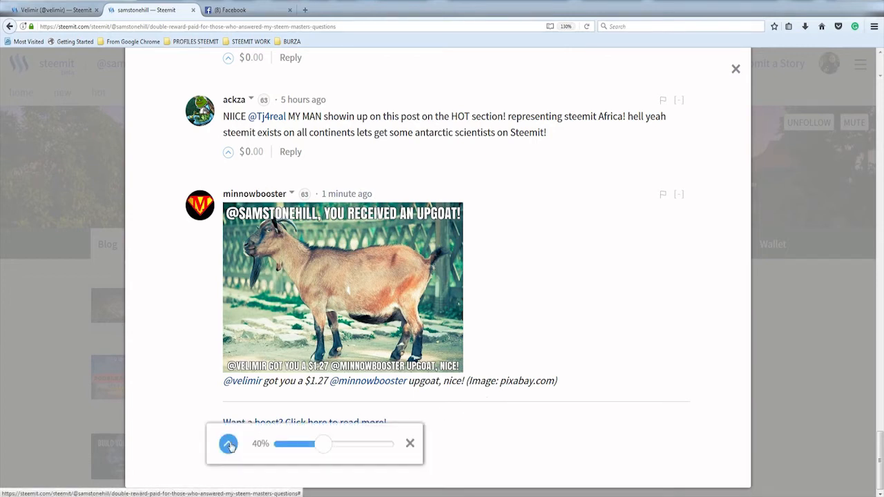
{"action": "left_click_drag", "start_coordinate": [325, 444], "coordinate": [384, 444]}
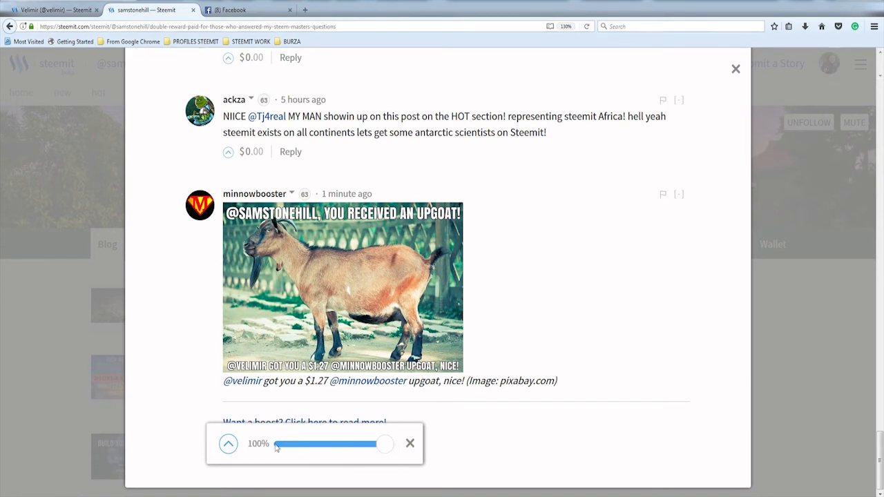